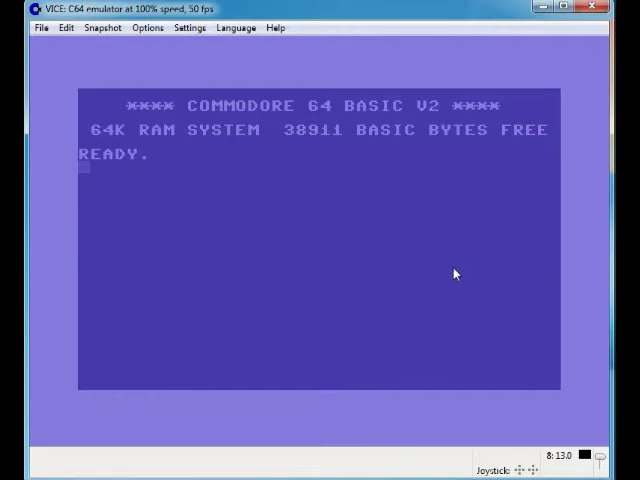
mouse_move(457, 307)
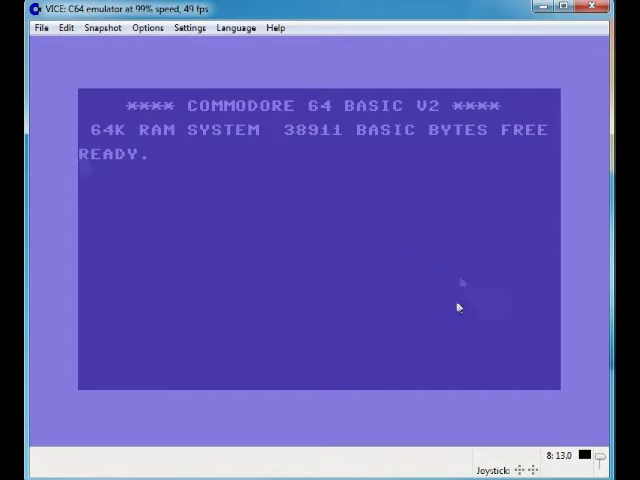
mouse_move(421, 265)
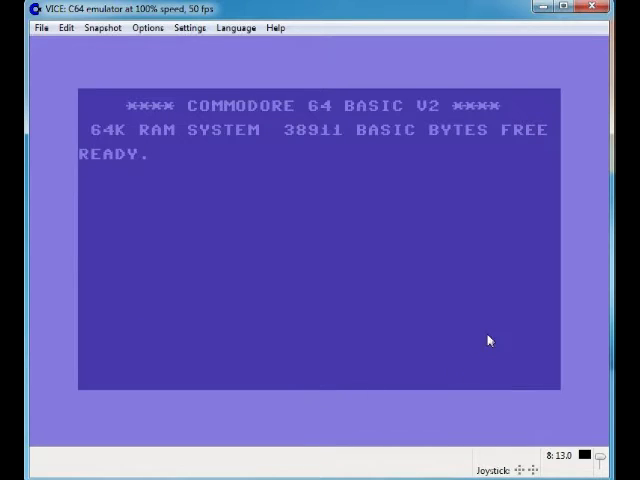
mouse_move(360, 306)
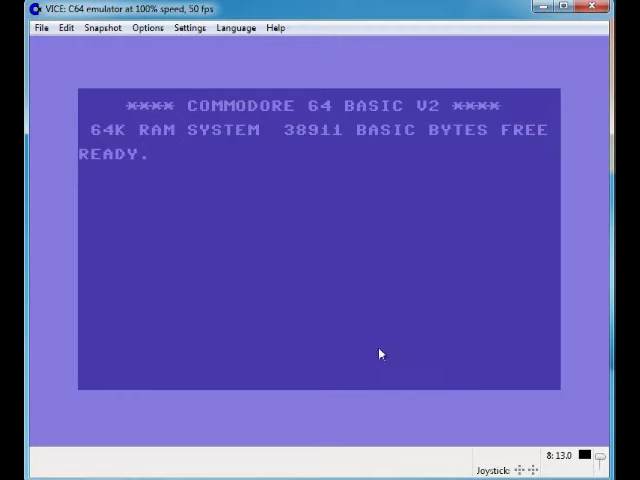
mouse_move(358, 308)
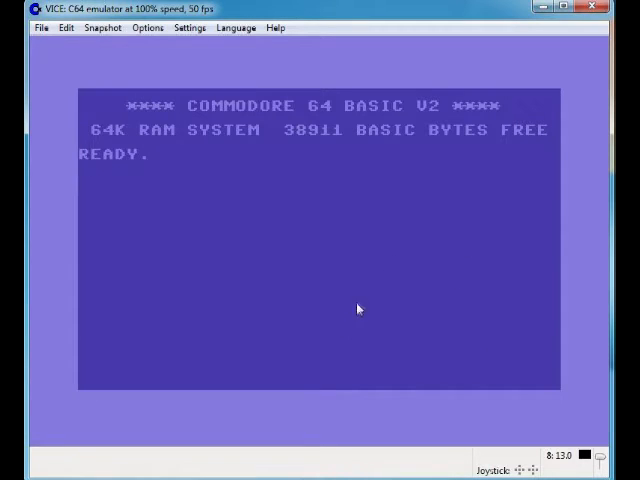
mouse_move(373, 282)
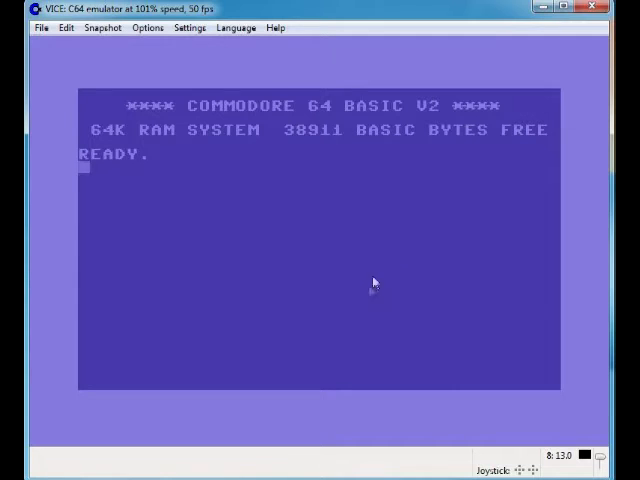
mouse_move(433, 293)
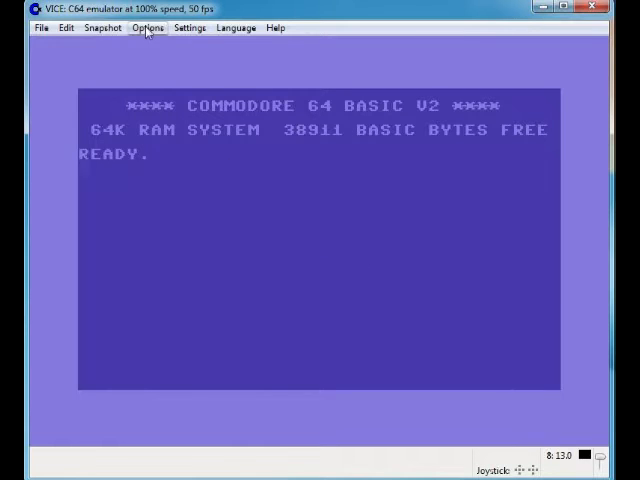
- Type ←I← on the C64 screen, glance at Options, then browse File's disk and tape actions
left_click(147, 27)
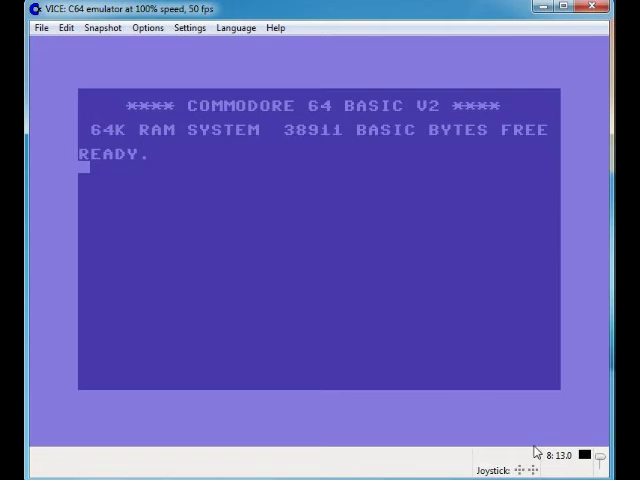
type("←I←")
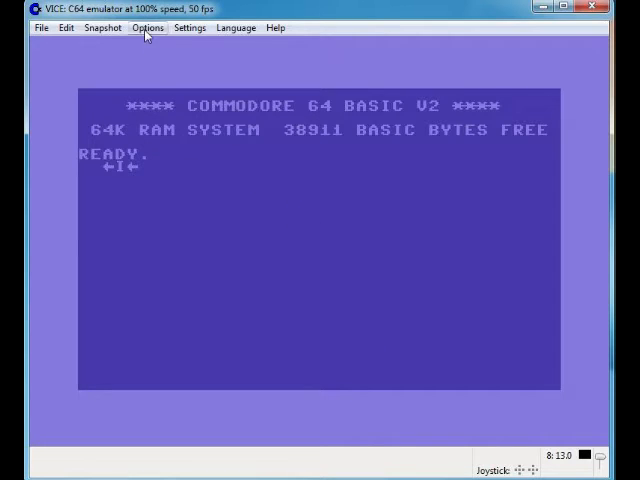
left_click(147, 27)
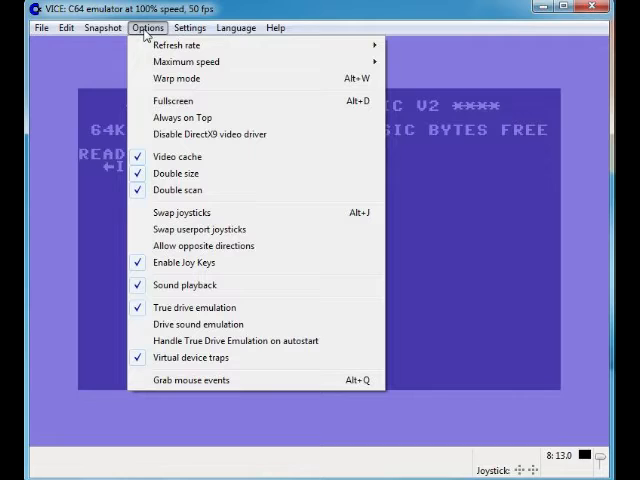
mouse_move(210, 212)
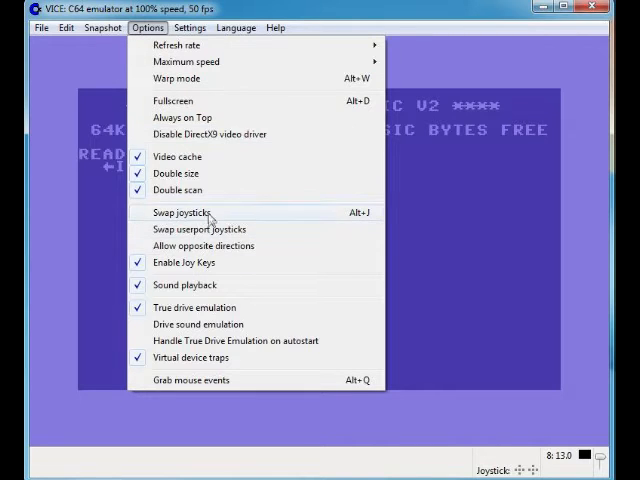
left_click(181, 212)
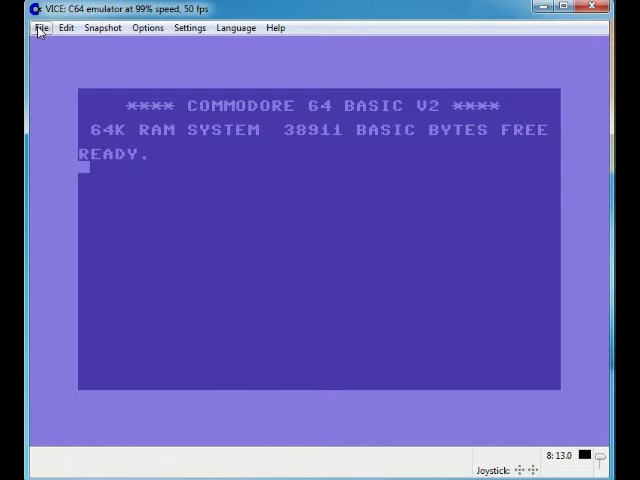
left_click(41, 27)
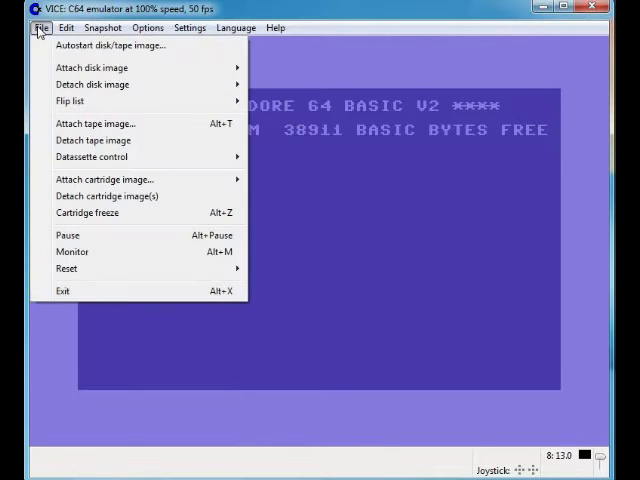
mouse_move(130, 45)
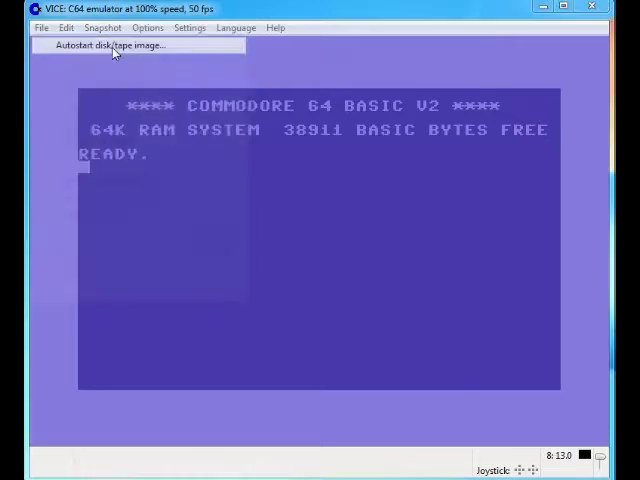
left_click(110, 44)
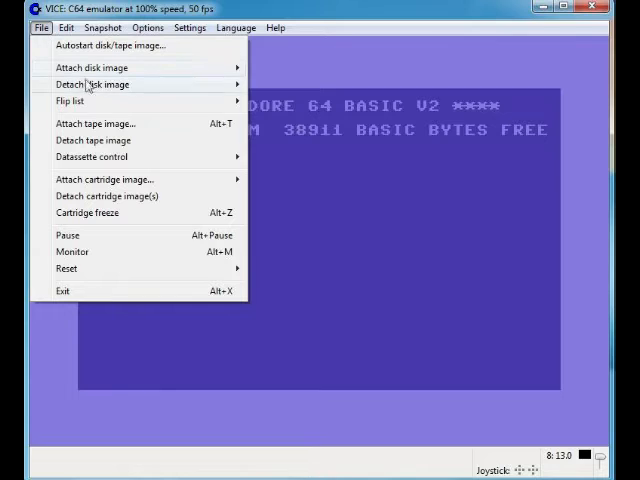
mouse_move(91, 67)
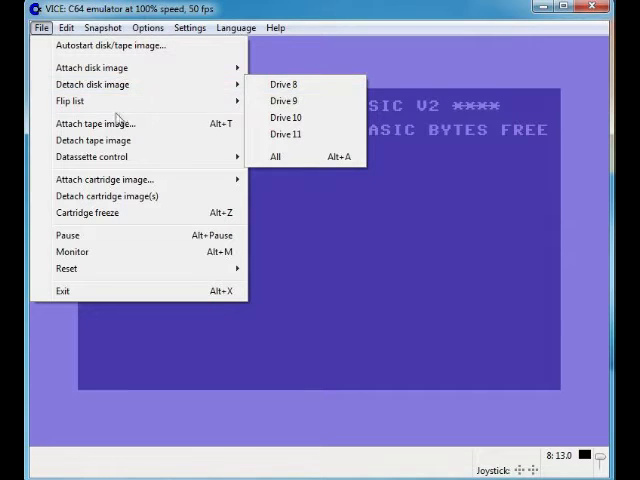
mouse_move(72, 101)
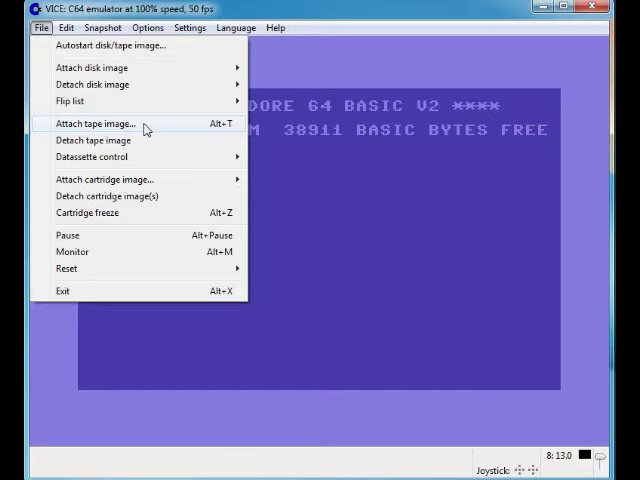
mouse_move(143, 140)
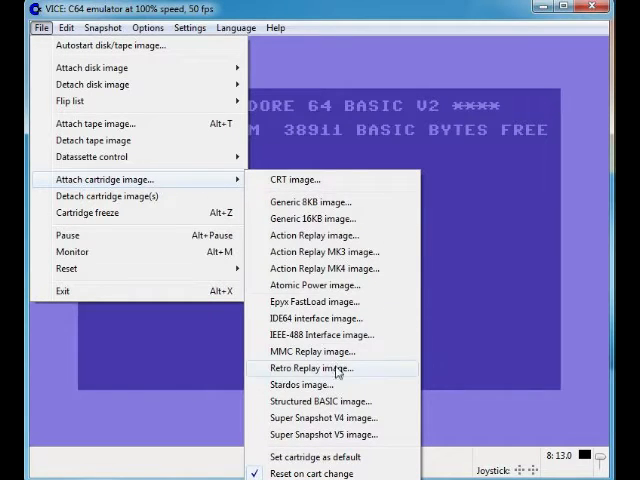
mouse_move(296, 180)
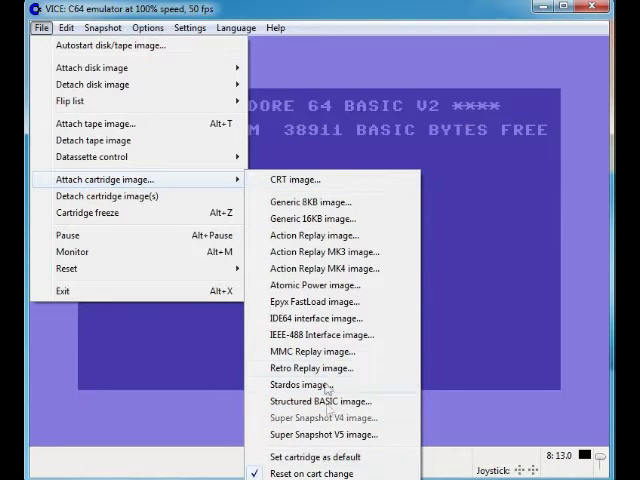
mouse_move(313, 201)
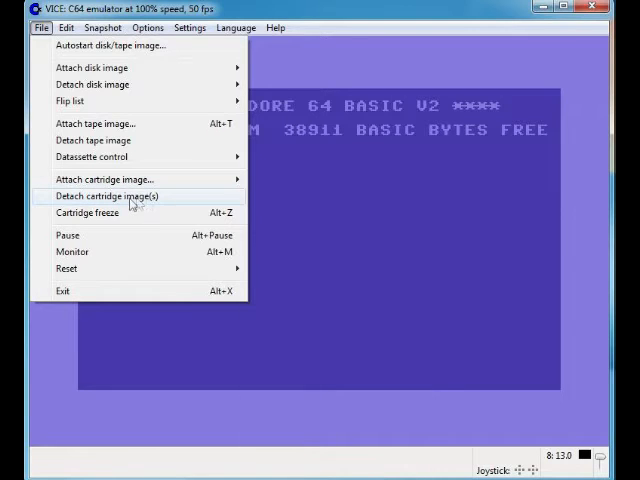
mouse_move(120, 213)
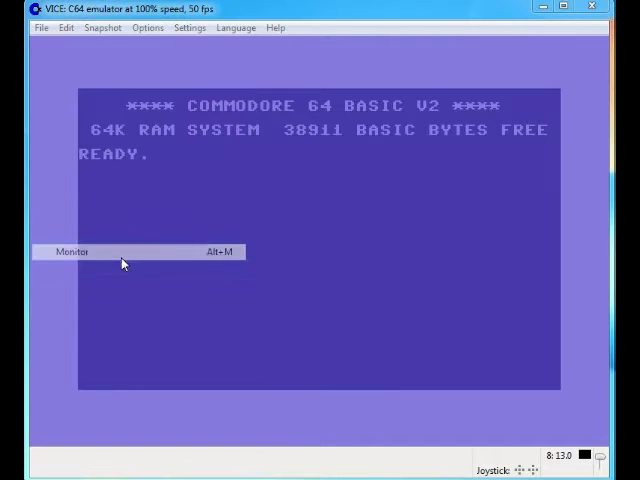
- Close the VICE monitor window and reopen the File menu to view Hard/Soft reset
left_click(71, 251)
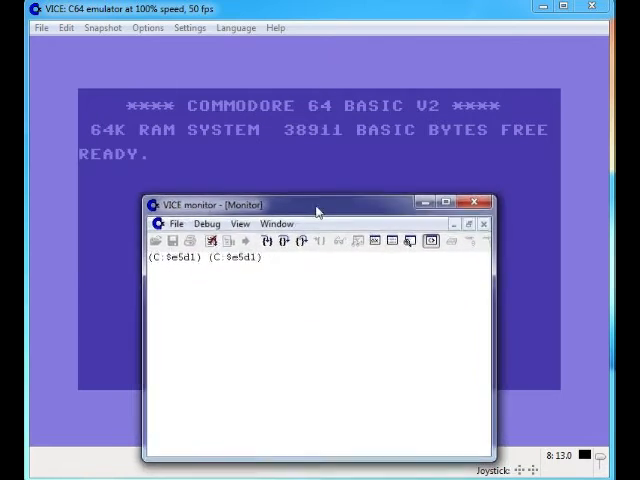
left_click(483, 204)
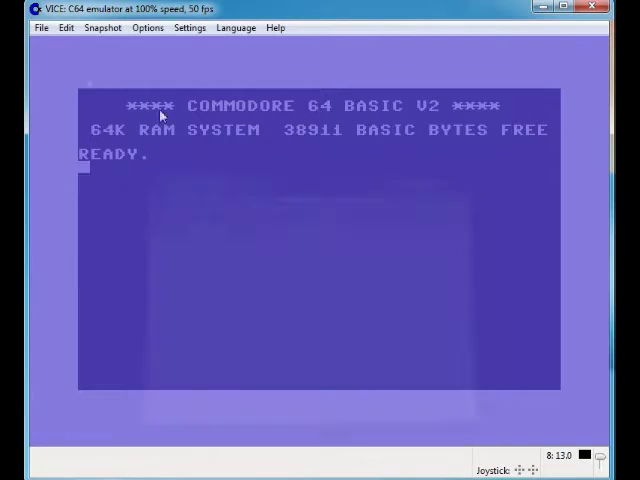
left_click(41, 27)
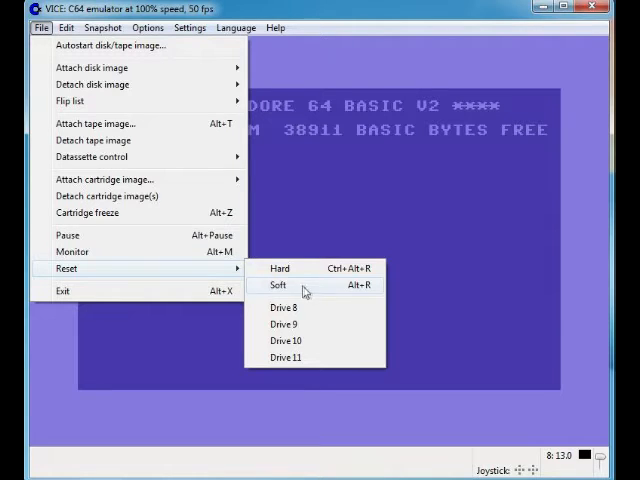
mouse_move(138, 291)
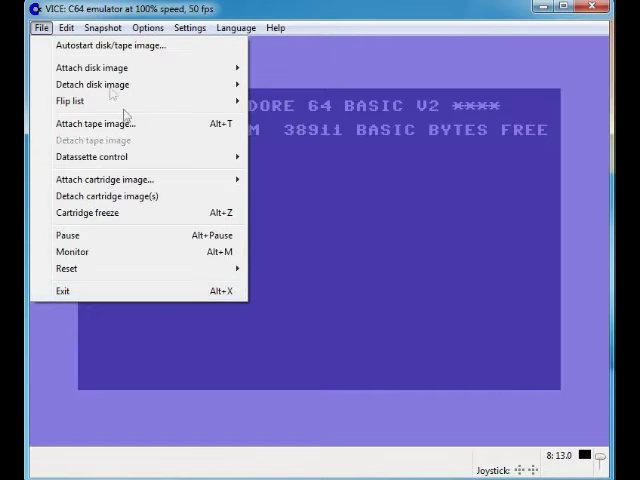
- Glance at the copy-and-paste menu, then open the Snapshot menu's recording commands
left_click(64, 27)
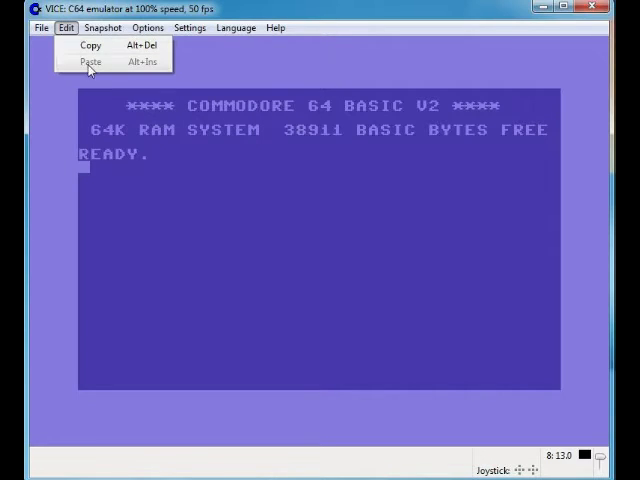
left_click(102, 27)
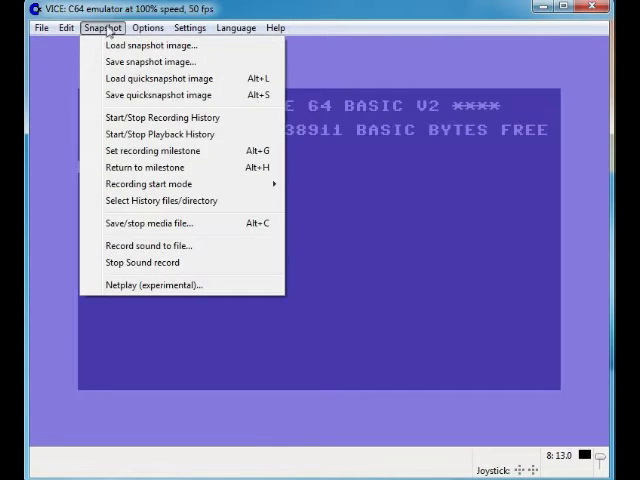
mouse_move(150, 45)
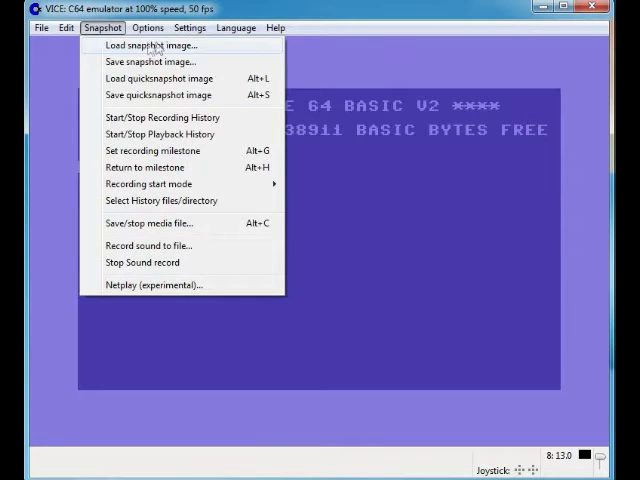
mouse_move(150, 61)
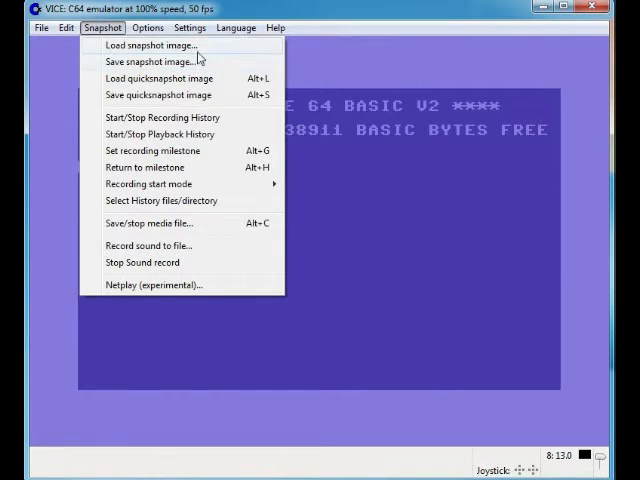
mouse_move(158, 95)
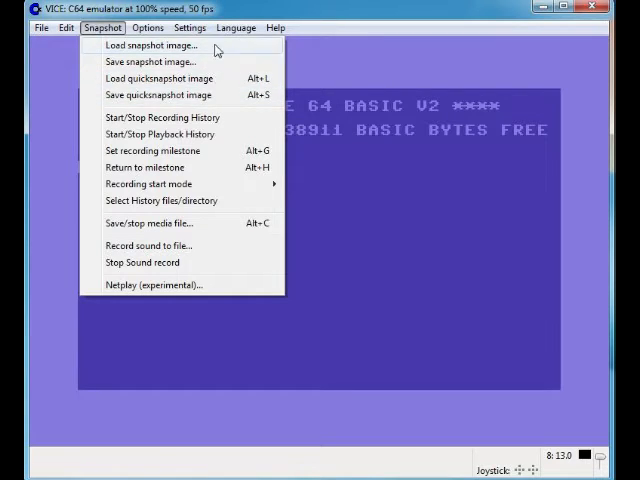
mouse_move(150, 61)
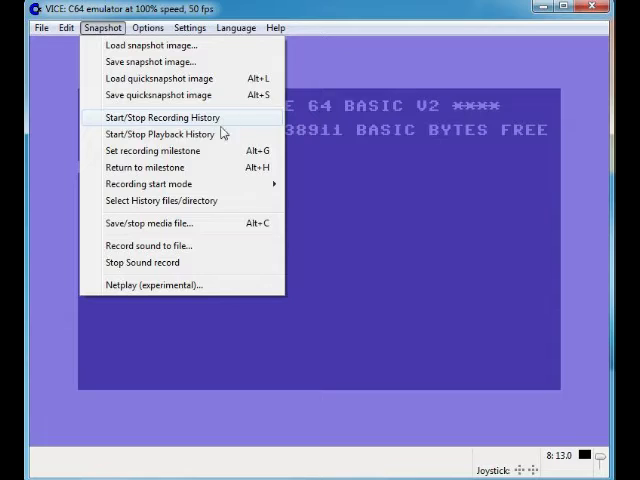
mouse_move(150, 134)
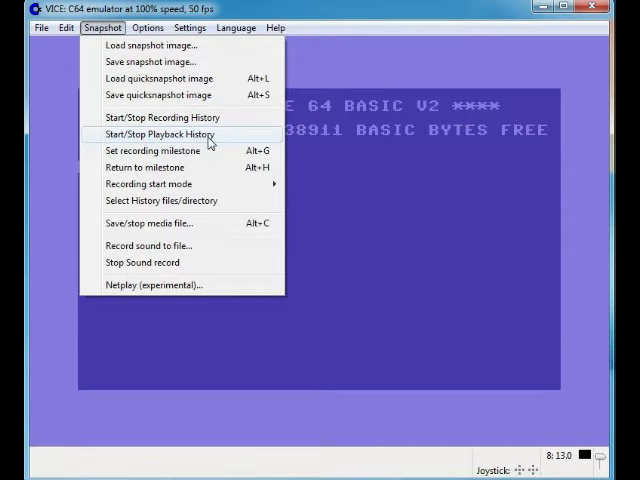
mouse_move(160, 118)
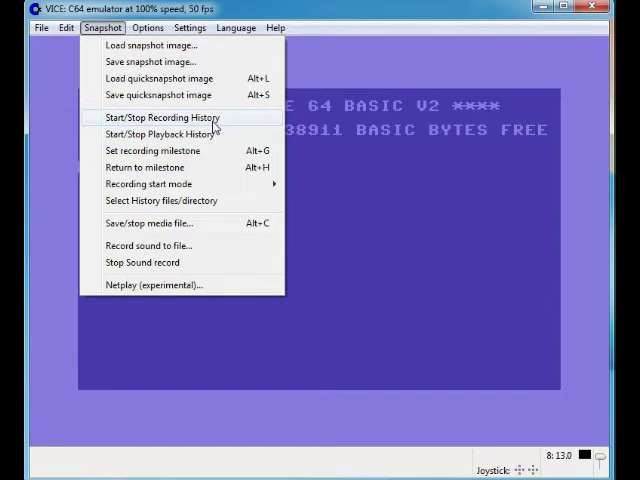
mouse_move(160, 134)
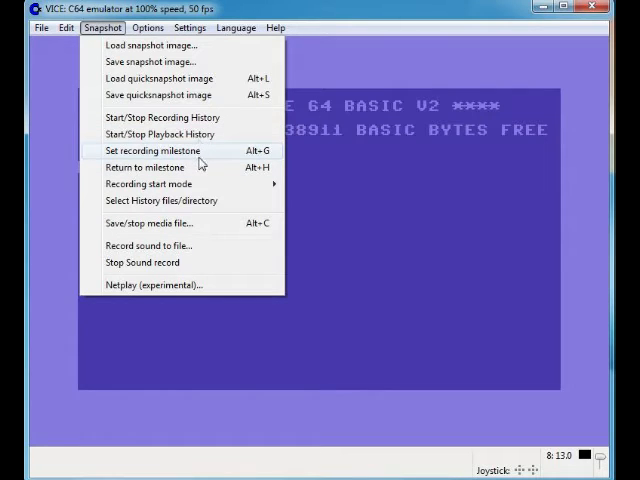
mouse_move(202, 155)
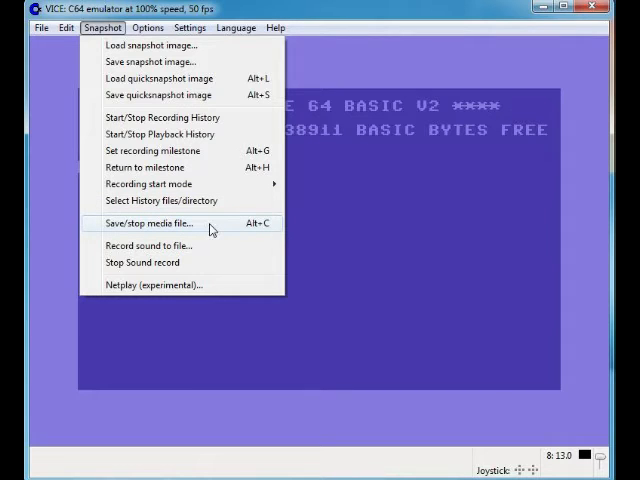
mouse_move(151, 117)
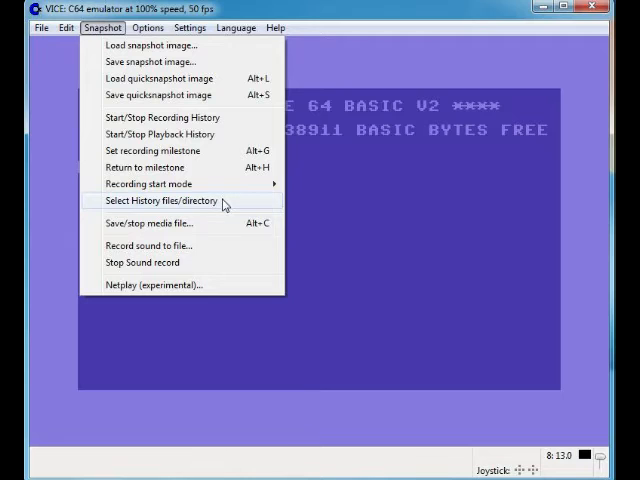
mouse_move(150, 246)
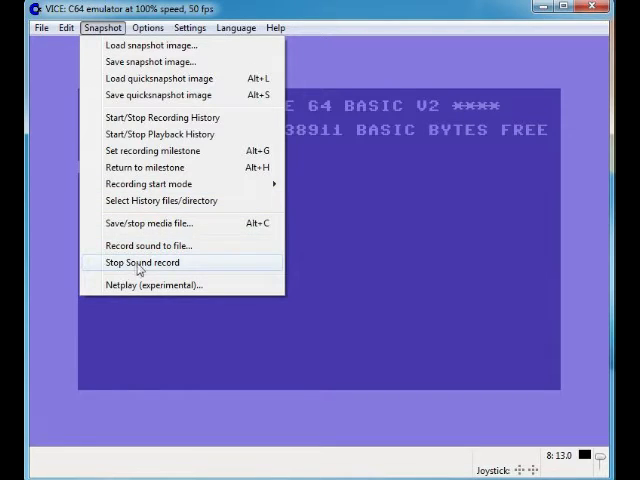
mouse_move(232, 269)
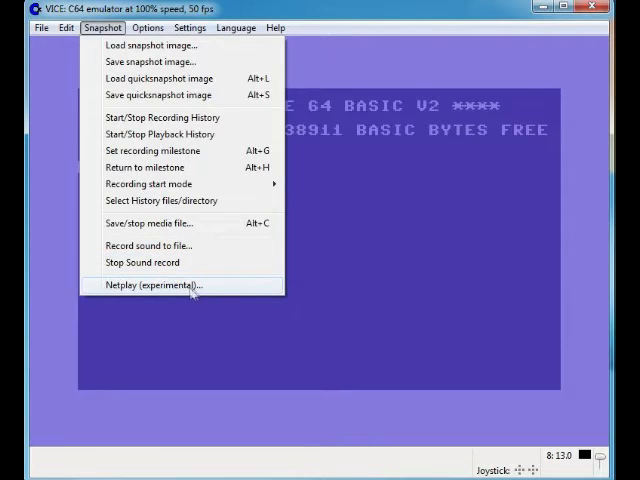
- Open the Options menu with refresh rate, fullscreen and joystick settings
left_click(147, 27)
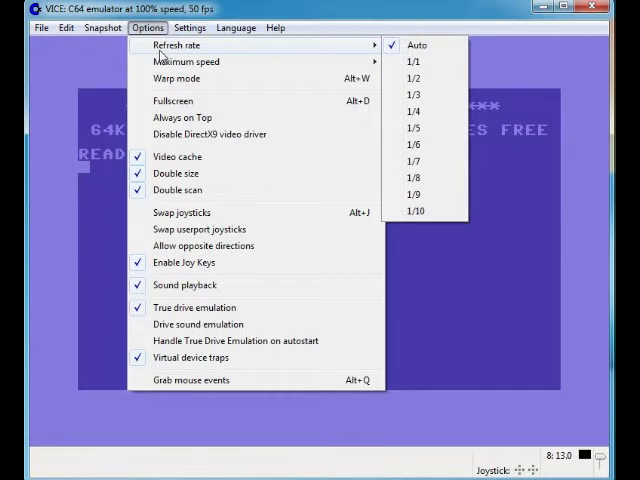
mouse_move(186, 61)
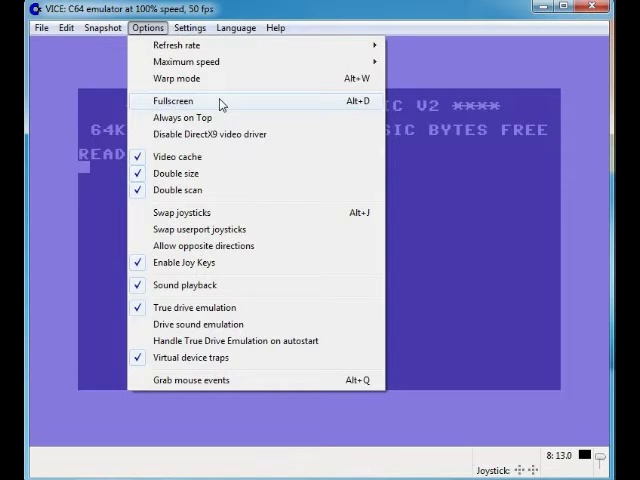
mouse_move(230, 118)
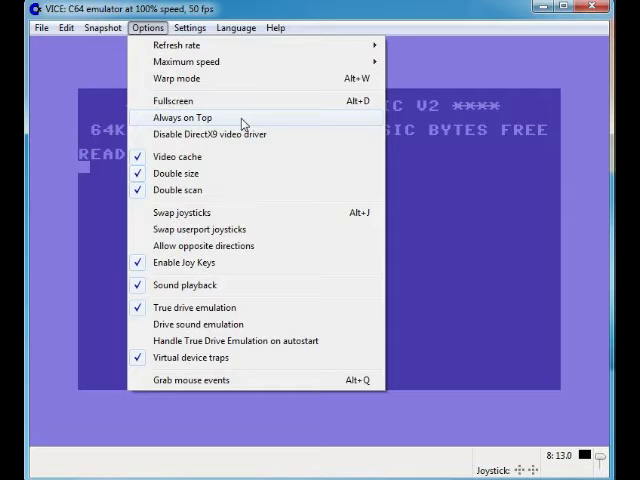
mouse_move(280, 135)
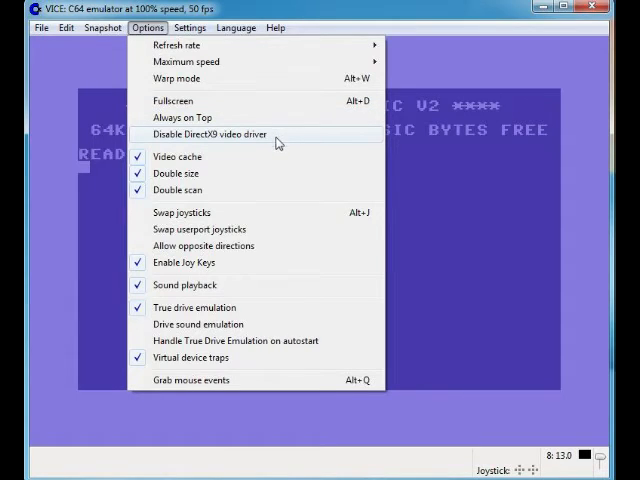
mouse_move(268, 157)
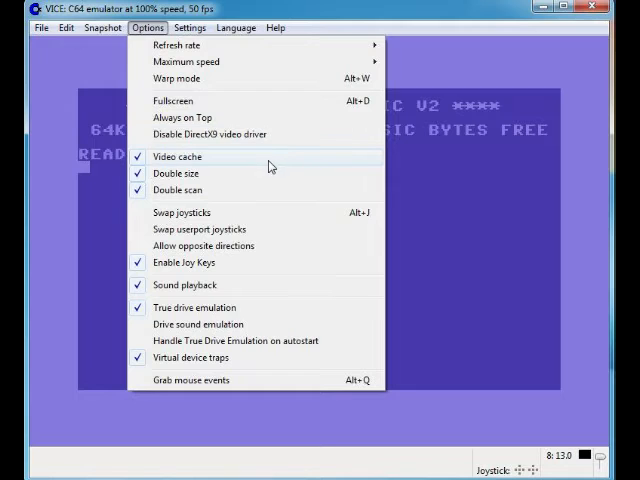
mouse_move(230, 180)
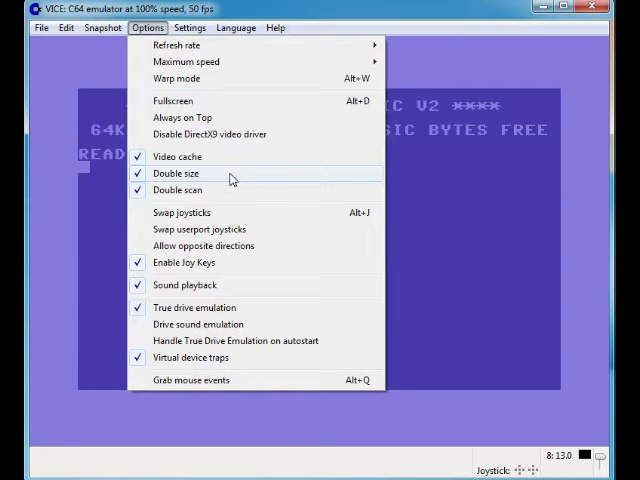
mouse_move(238, 190)
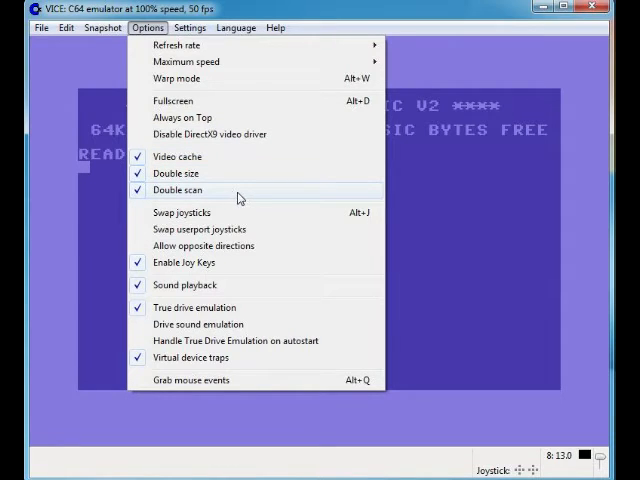
mouse_move(255, 196)
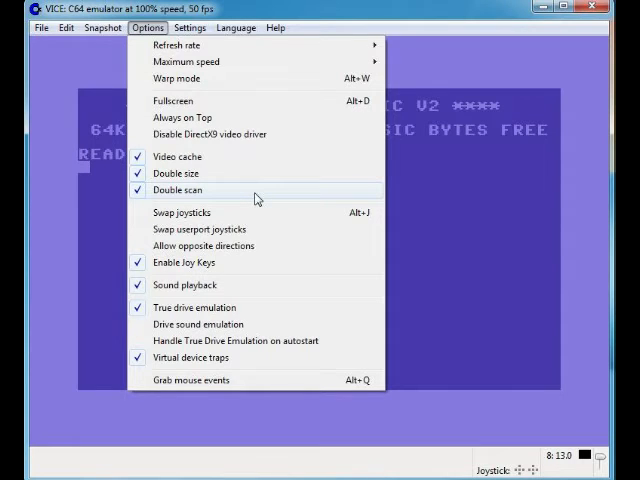
mouse_move(260, 211)
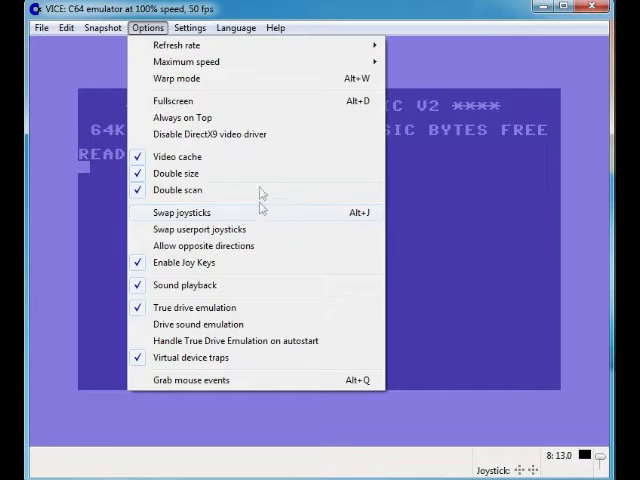
mouse_move(270, 212)
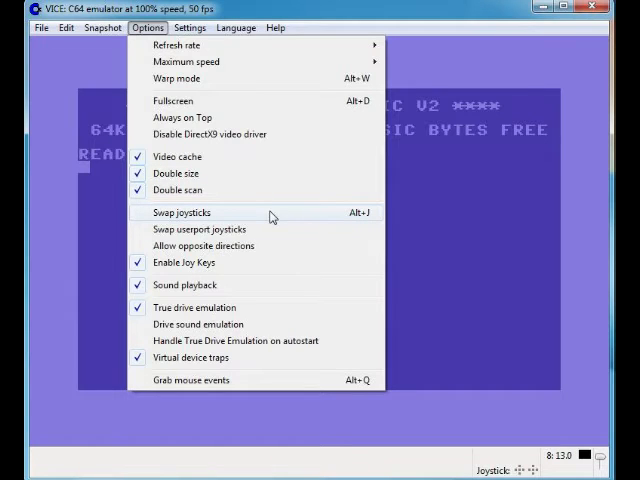
mouse_move(270, 218)
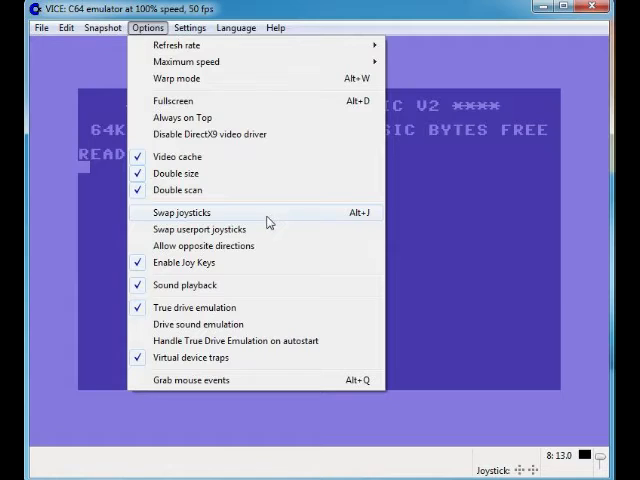
mouse_move(258, 234)
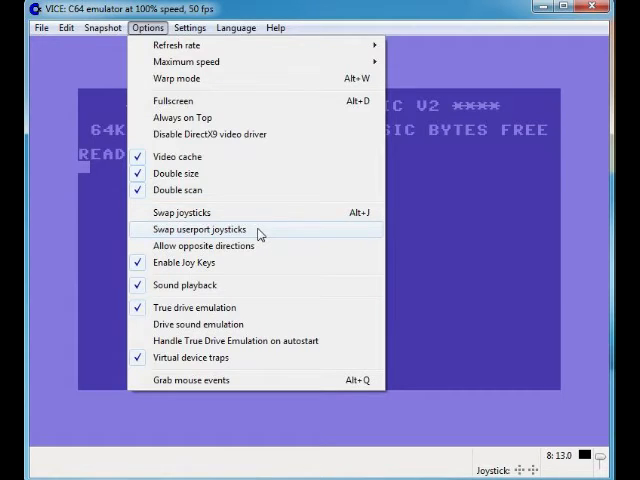
mouse_move(262, 248)
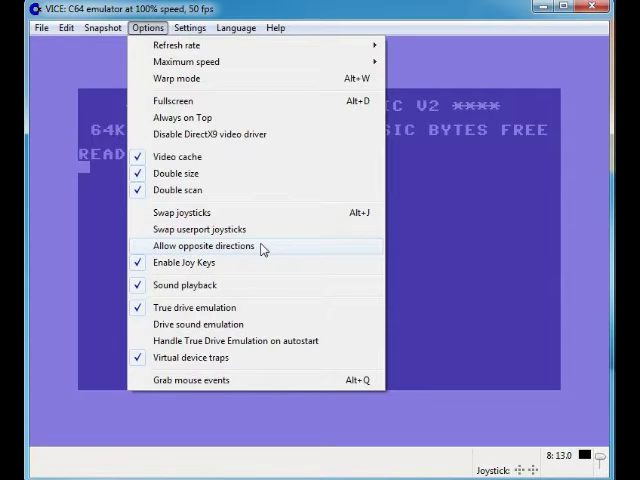
mouse_move(266, 252)
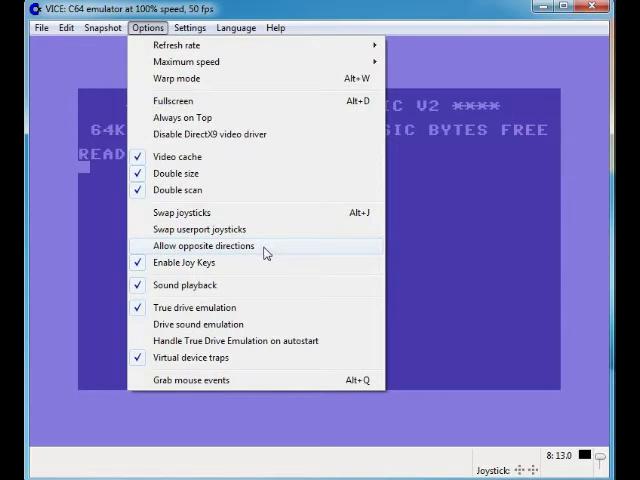
mouse_move(255, 229)
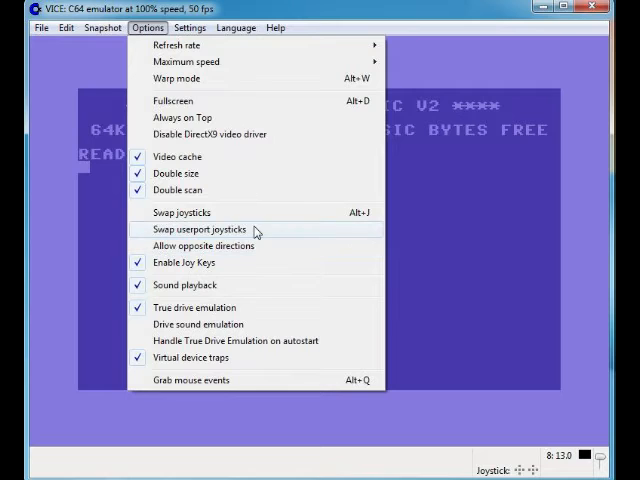
mouse_move(265, 246)
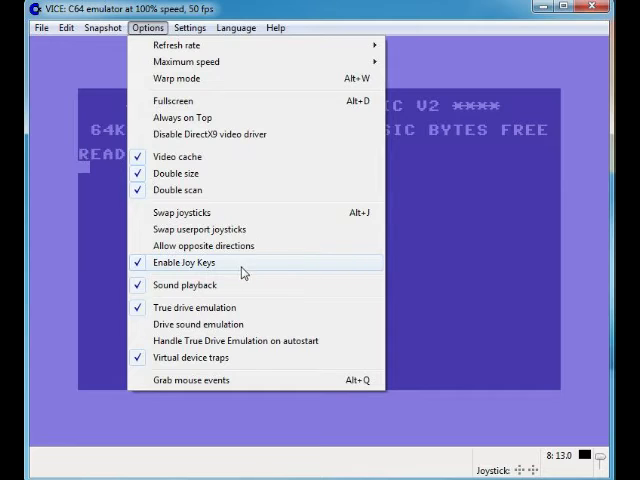
mouse_move(253, 288)
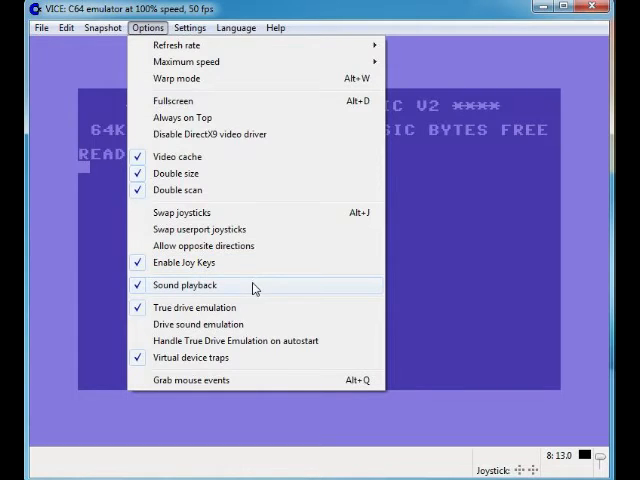
mouse_move(265, 307)
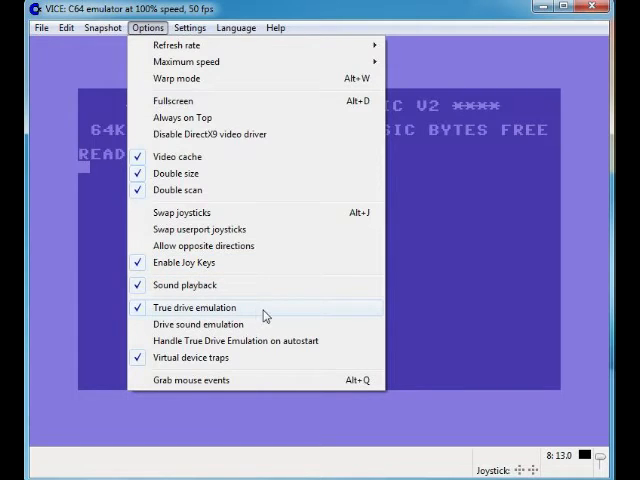
mouse_move(248, 324)
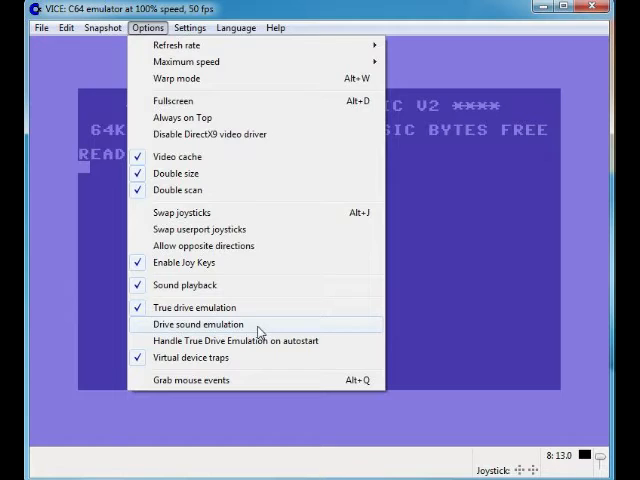
- Check Drive sound emulation, then reopen Options to confirm it is enabled
left_click(195, 324)
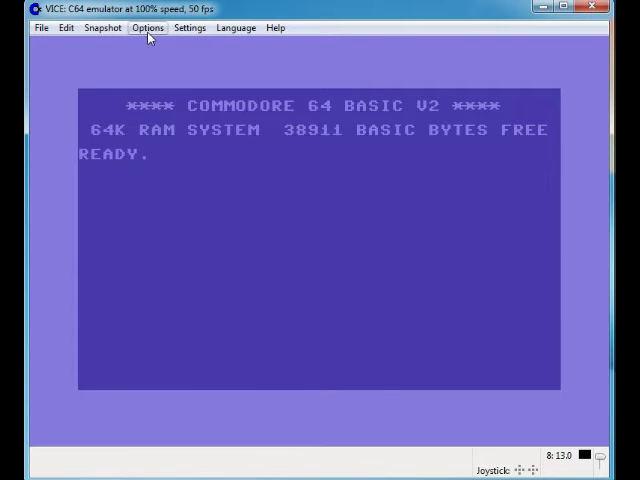
left_click(147, 27)
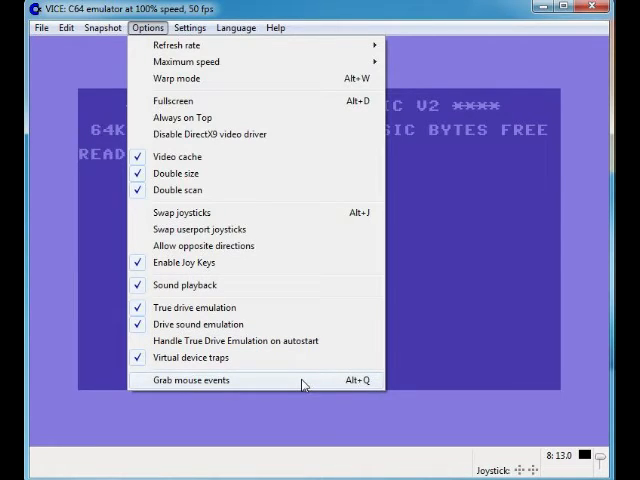
left_click(190, 27)
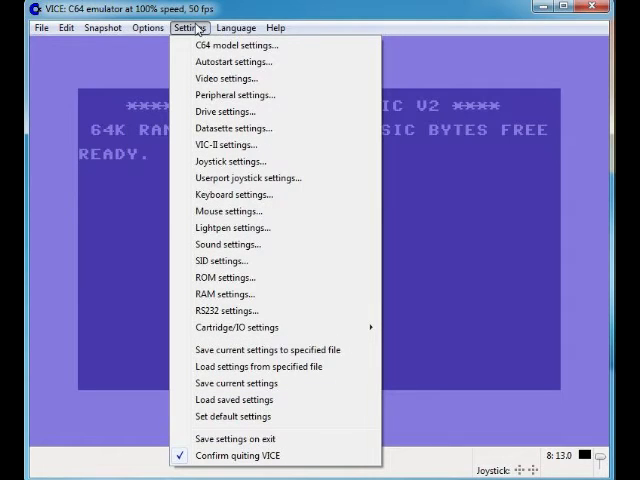
mouse_move(247, 45)
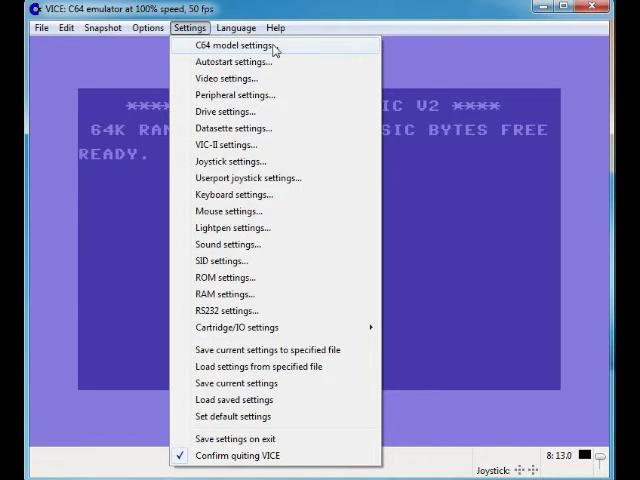
left_click(234, 45)
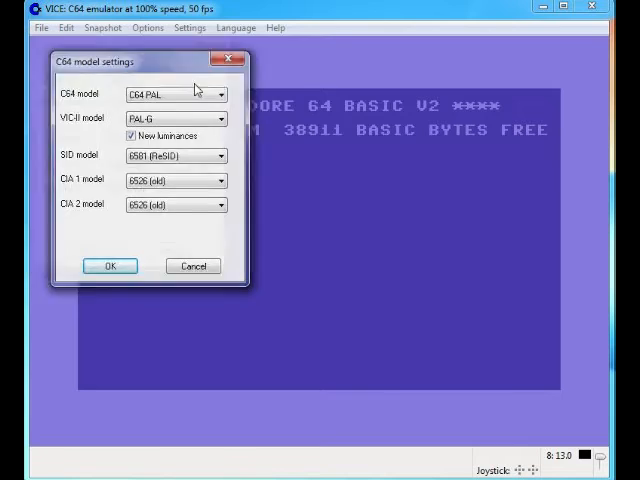
left_click(353, 188)
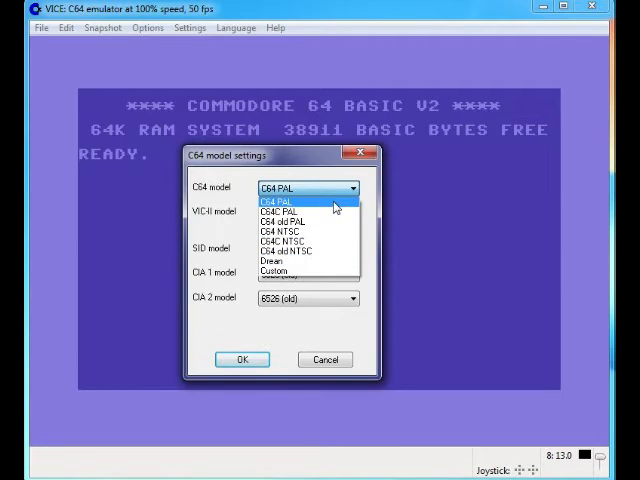
mouse_move(300, 204)
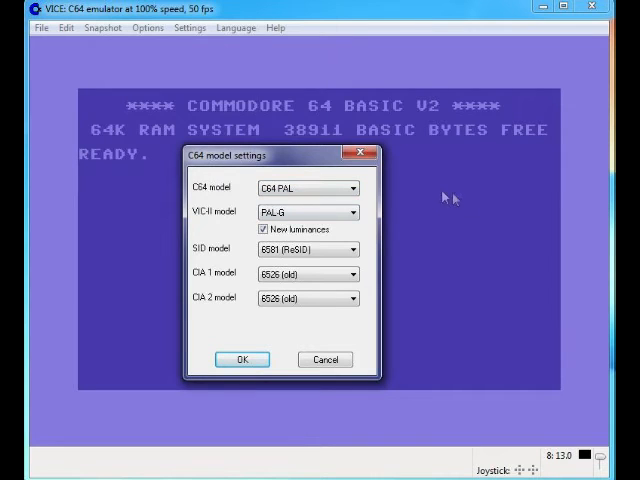
left_click(240, 359)
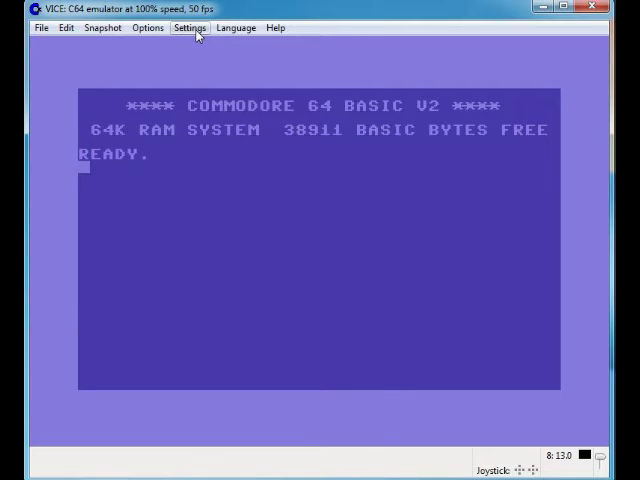
left_click(190, 27)
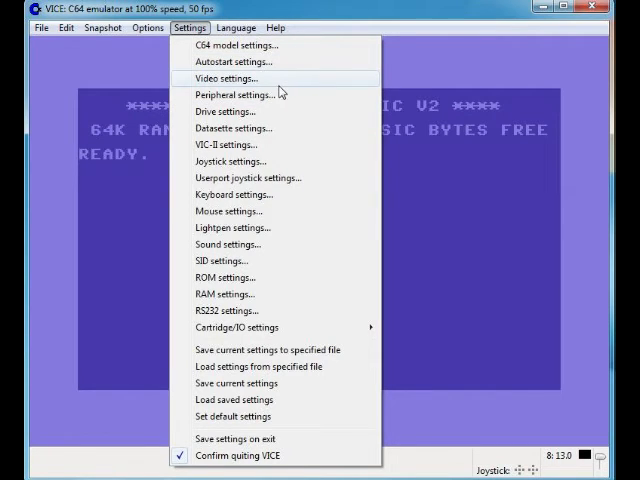
left_click(224, 78)
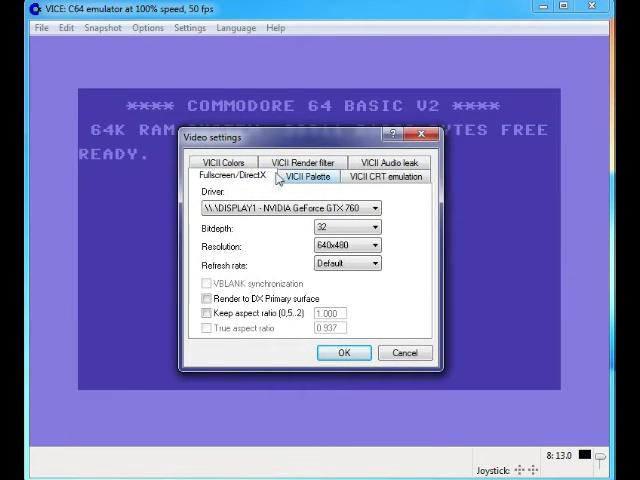
left_click(373, 208)
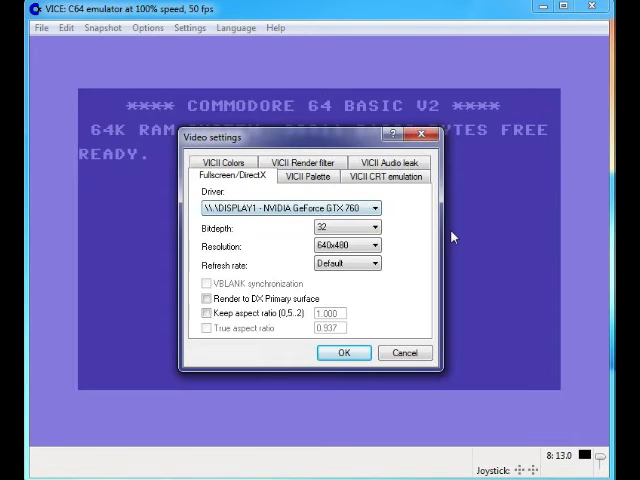
mouse_move(457, 283)
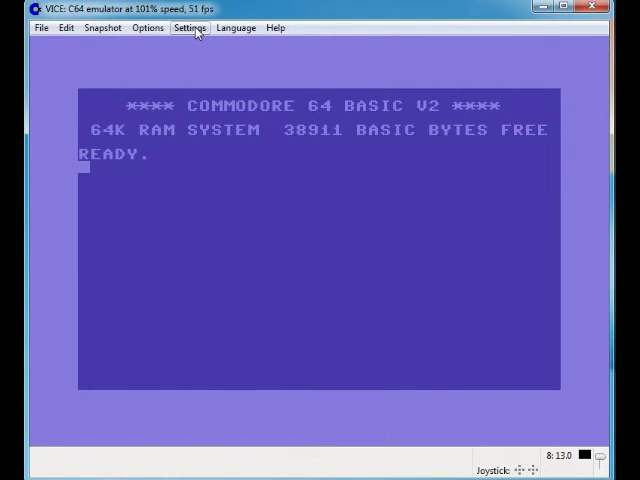
left_click(190, 27)
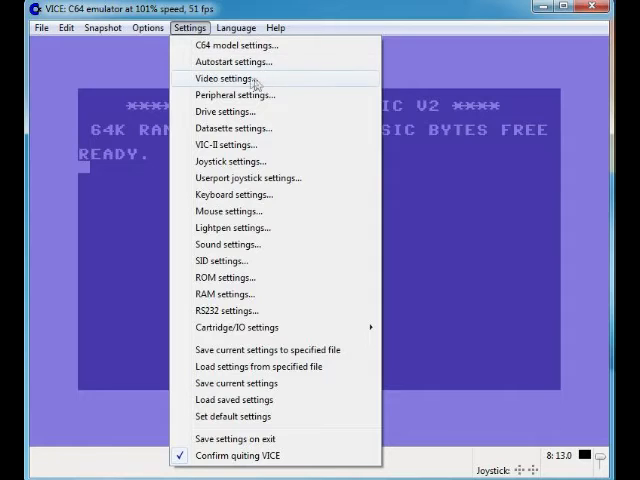
mouse_move(288, 111)
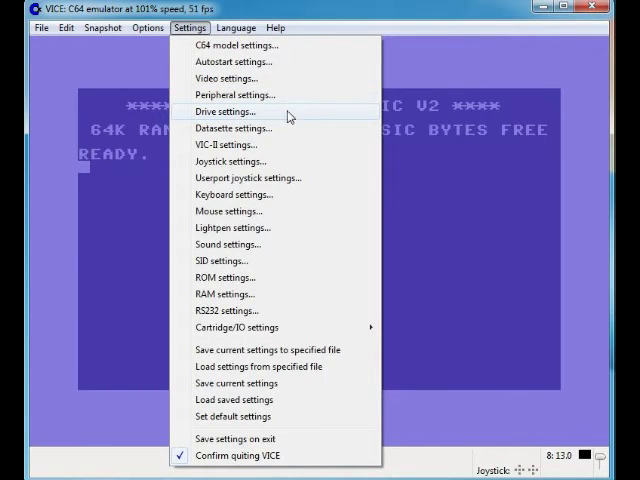
mouse_move(278, 144)
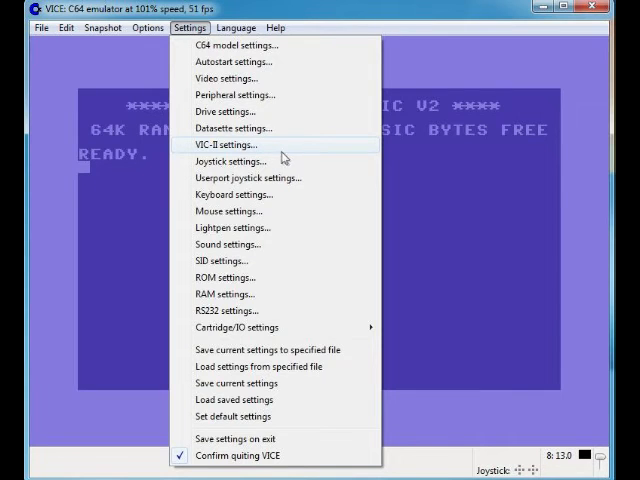
left_click(225, 144)
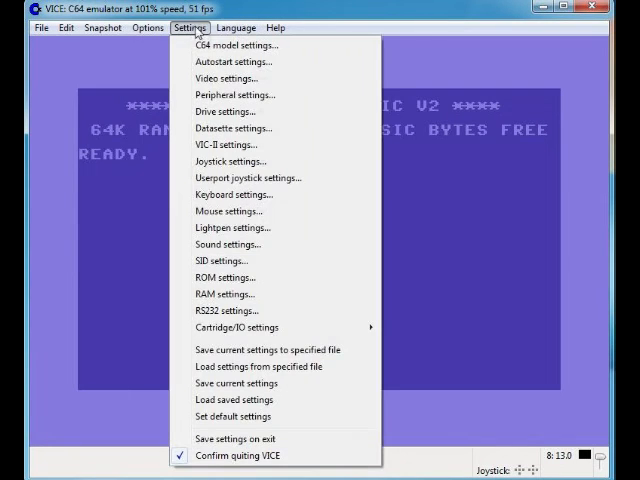
mouse_move(230, 161)
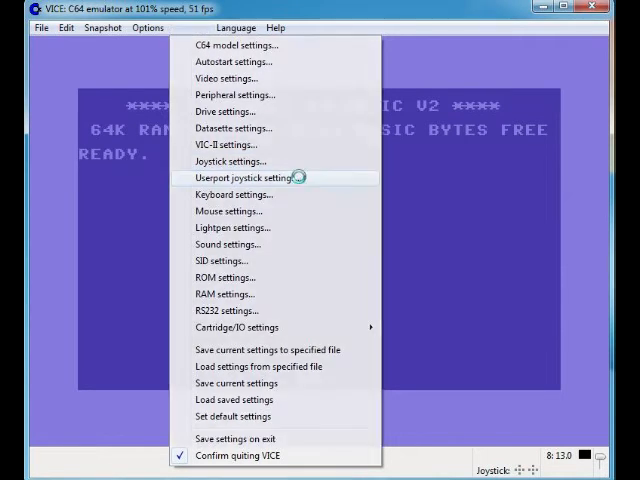
left_click(244, 177)
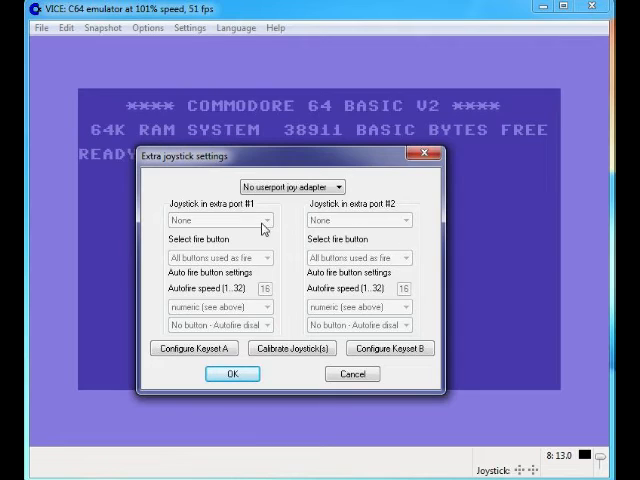
mouse_move(402, 221)
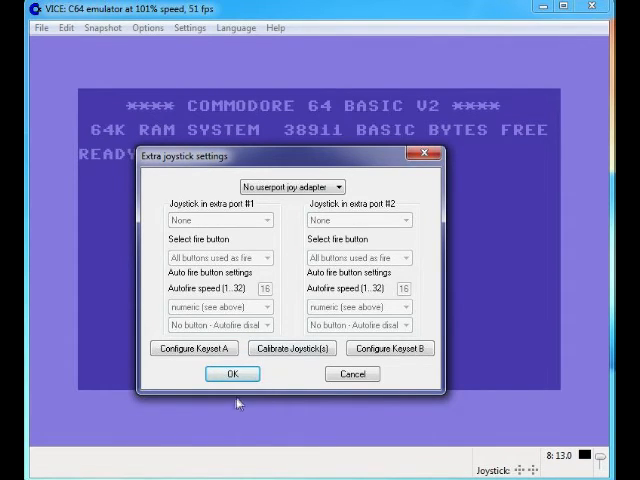
left_click(232, 373)
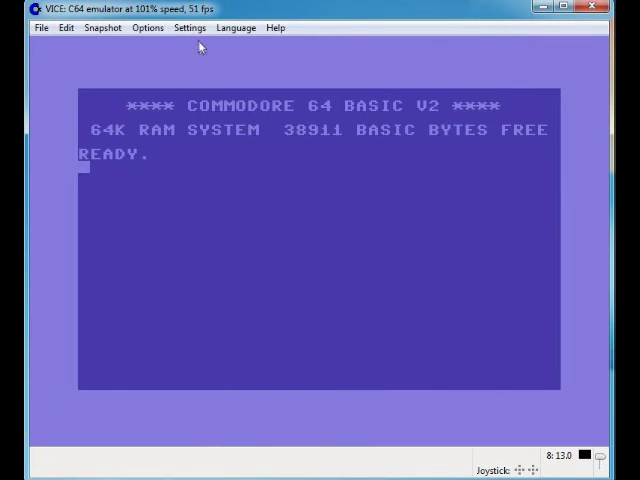
left_click(189, 27)
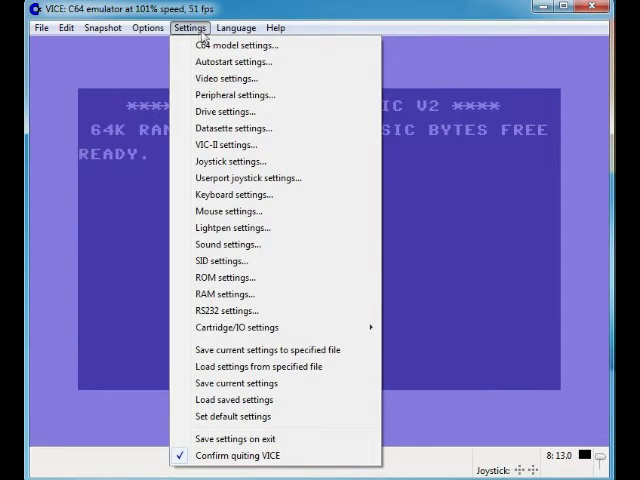
mouse_move(247, 177)
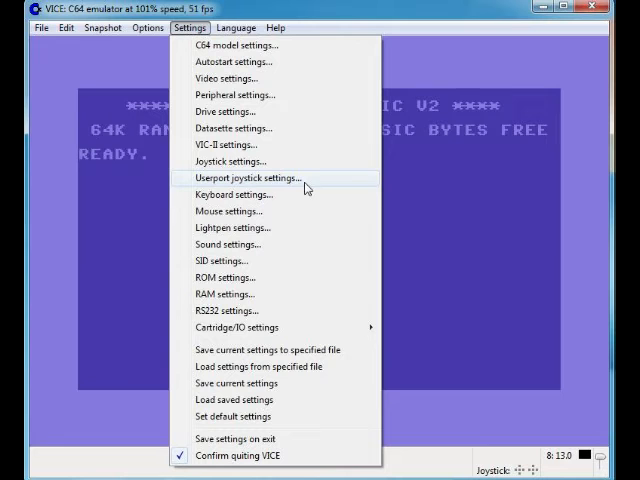
left_click(226, 211)
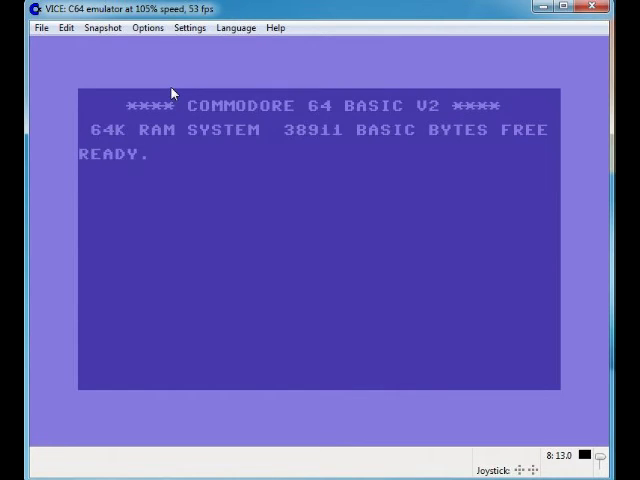
left_click(189, 27)
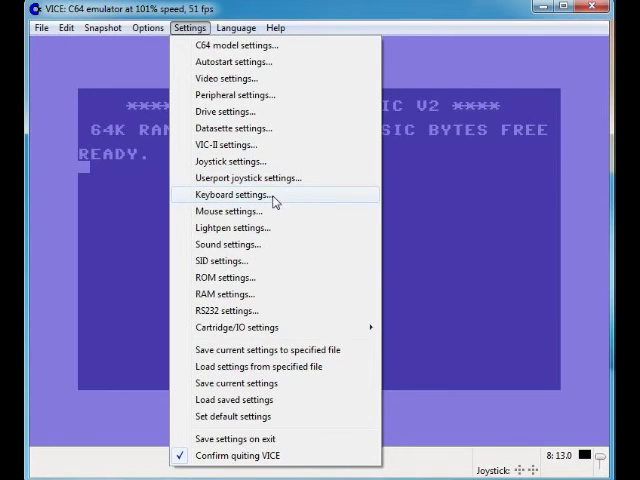
left_click(232, 194)
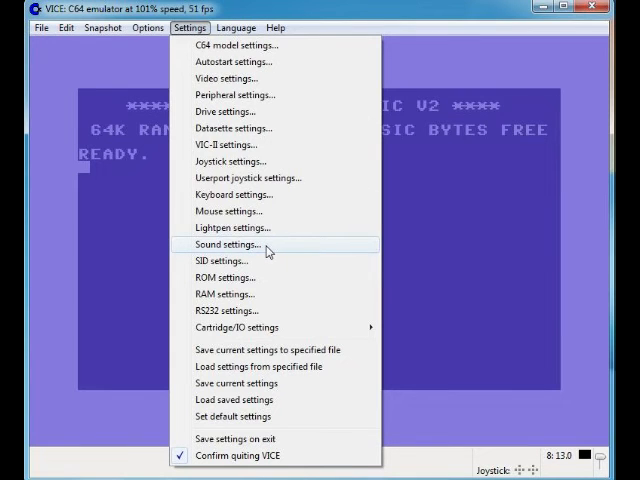
left_click(228, 244)
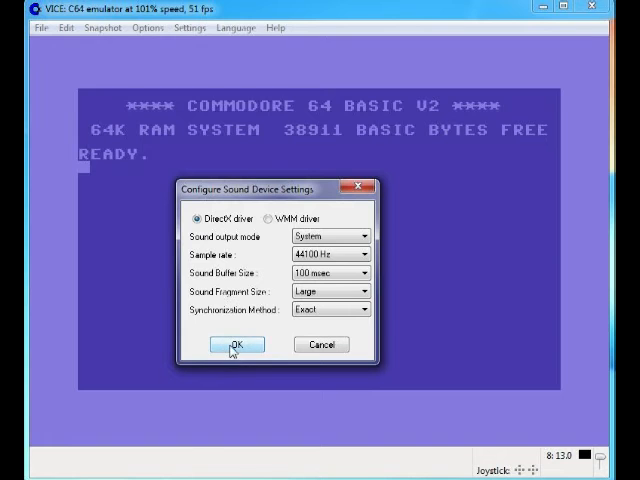
left_click(189, 27)
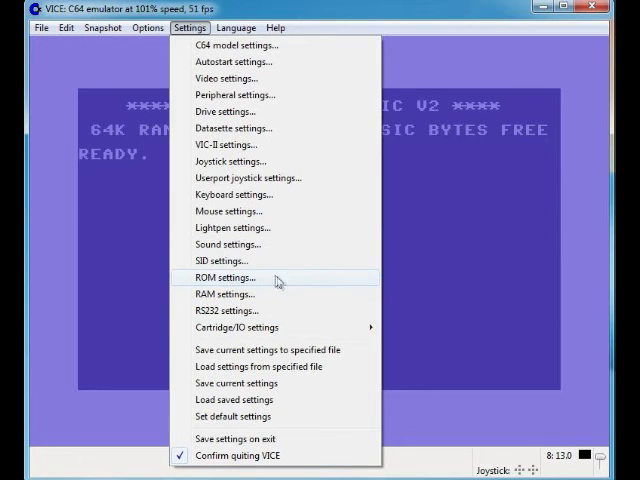
mouse_move(237, 327)
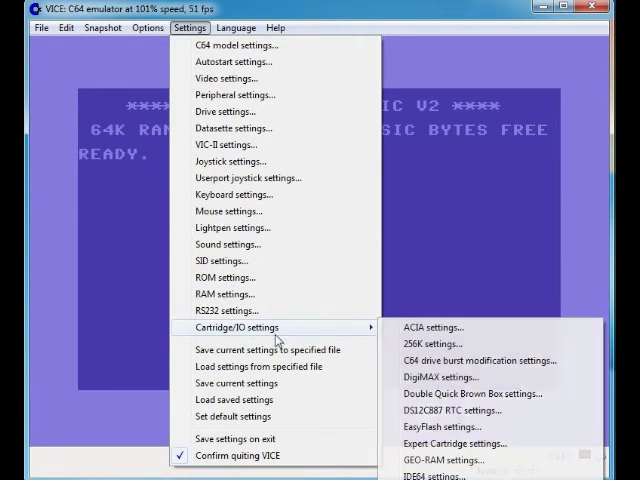
mouse_move(230, 439)
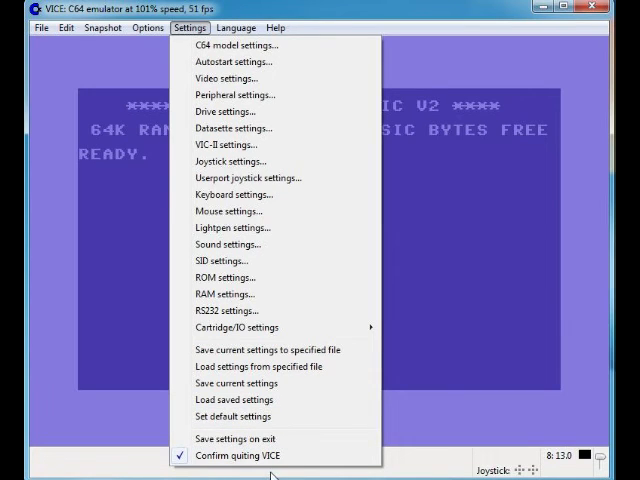
mouse_move(245, 440)
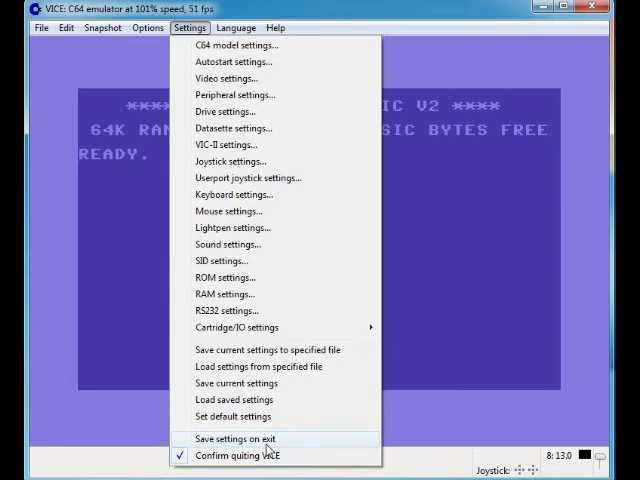
mouse_move(446, 451)
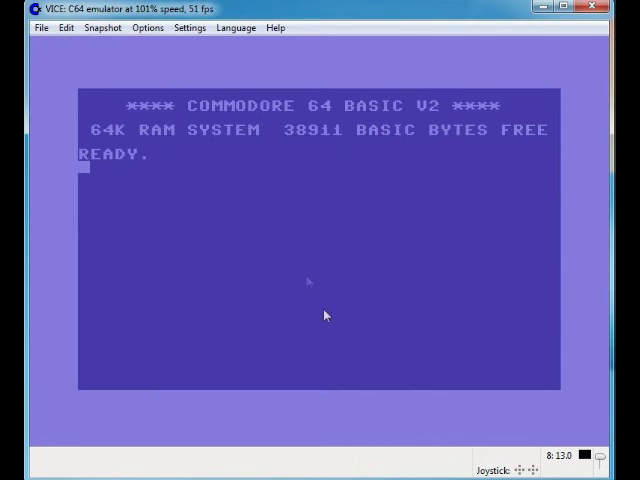
- Browse the Language and Help menus, then autostart R-TYPE.D64 via File > Autostart
left_click(236, 27)
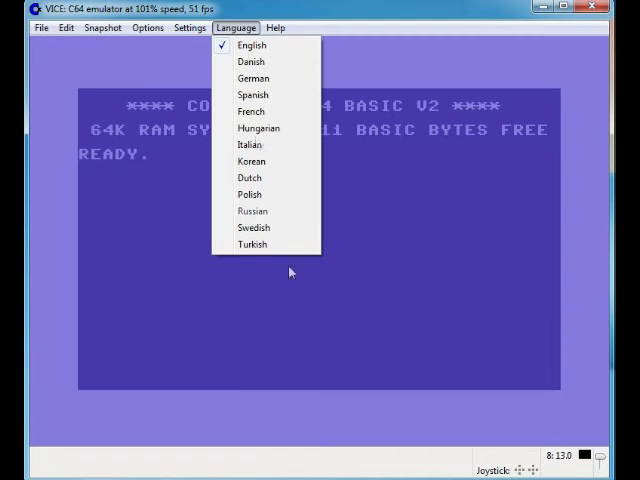
left_click(275, 27)
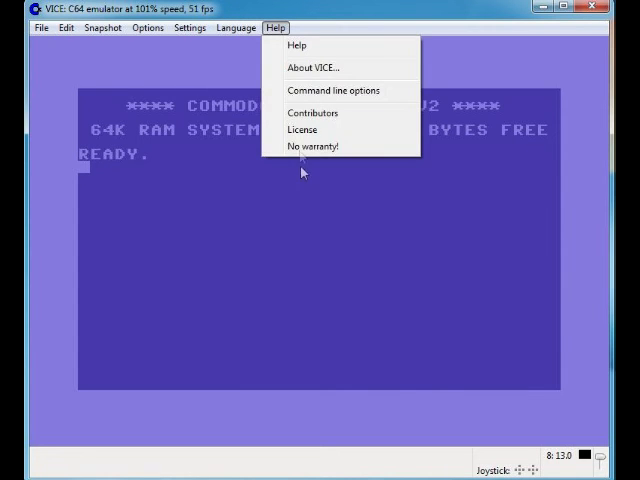
left_click(41, 27)
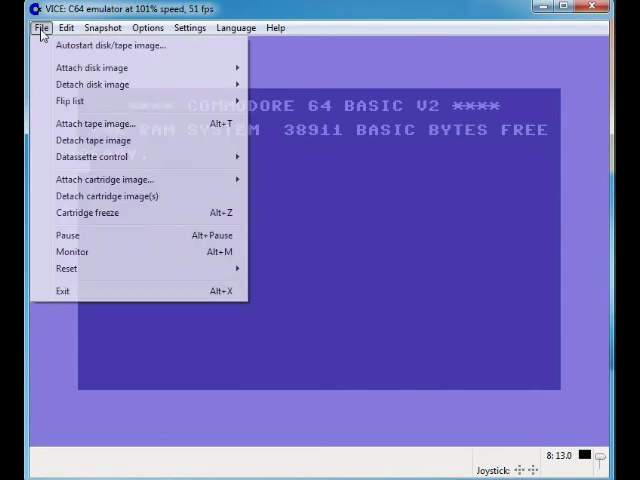
mouse_move(118, 45)
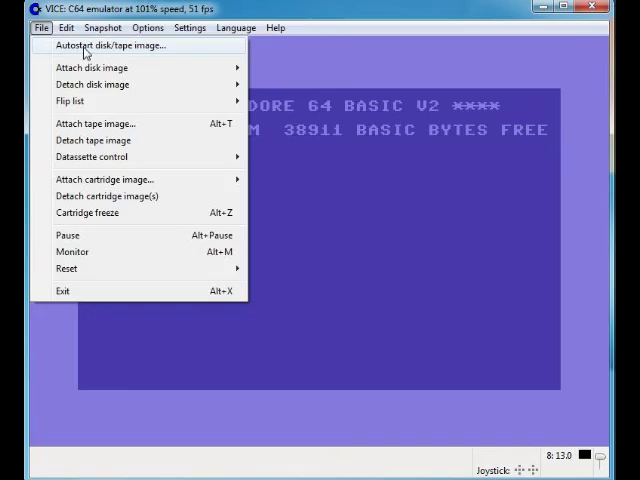
left_click(109, 44)
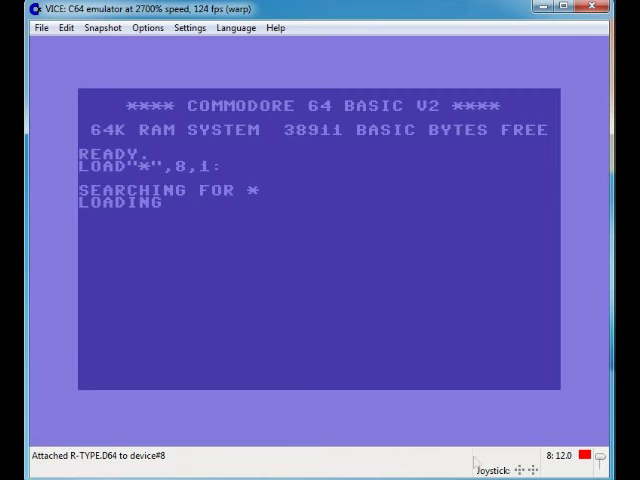
- Enter RUN at the BASIC prompt to reach the R-TYPE title screen, then open File
type("RUN")
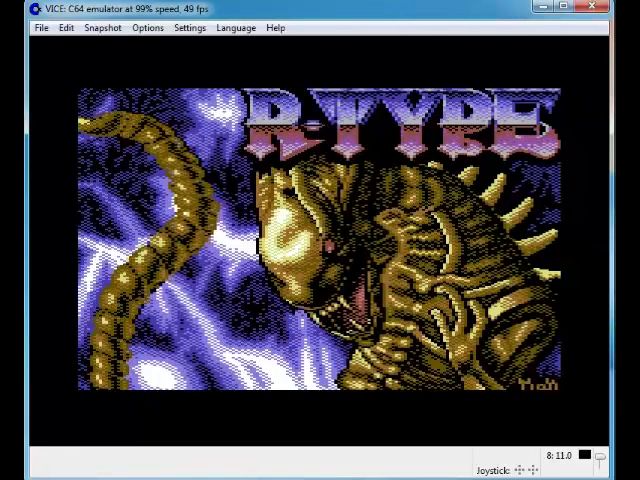
left_click(41, 27)
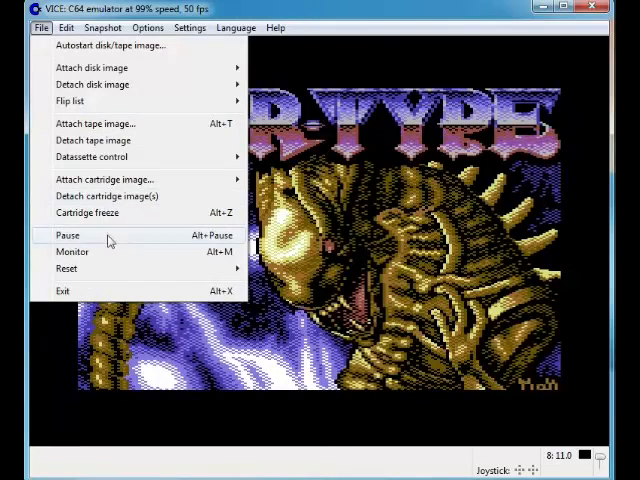